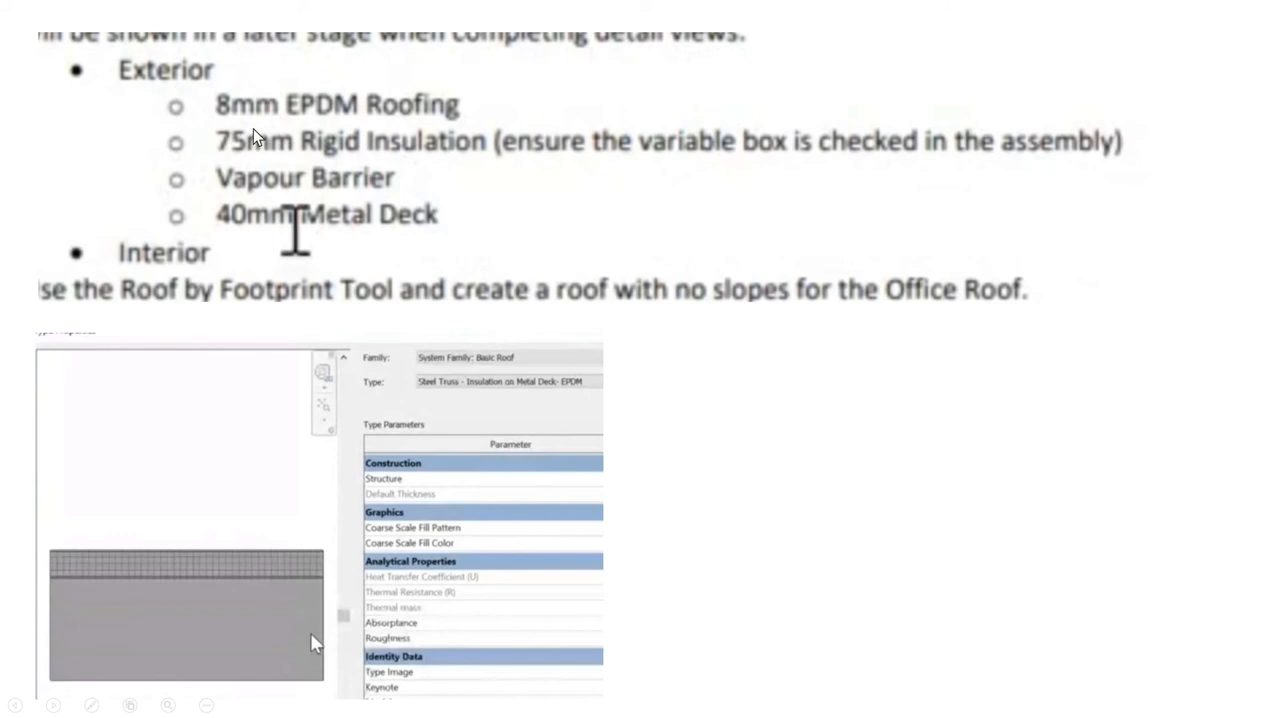
{"action": "mouse_move", "coordinate": [261, 182]}
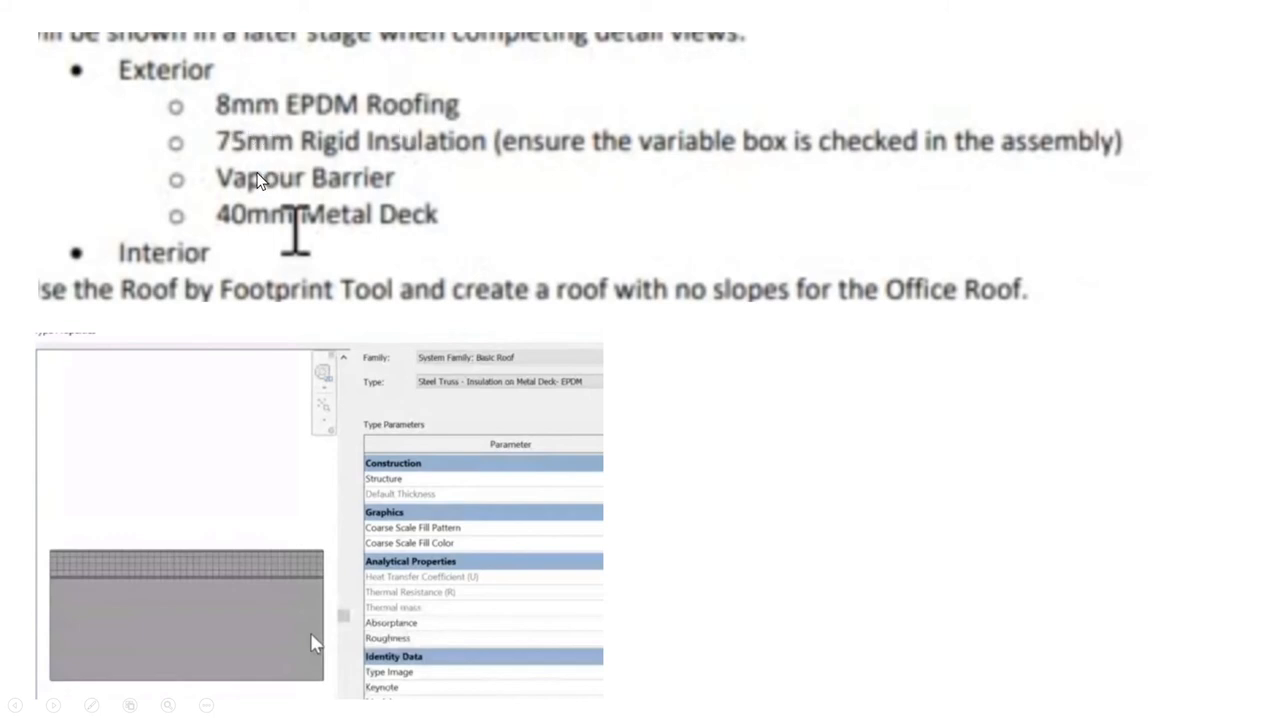
{"action": "mouse_move", "coordinate": [303, 165]}
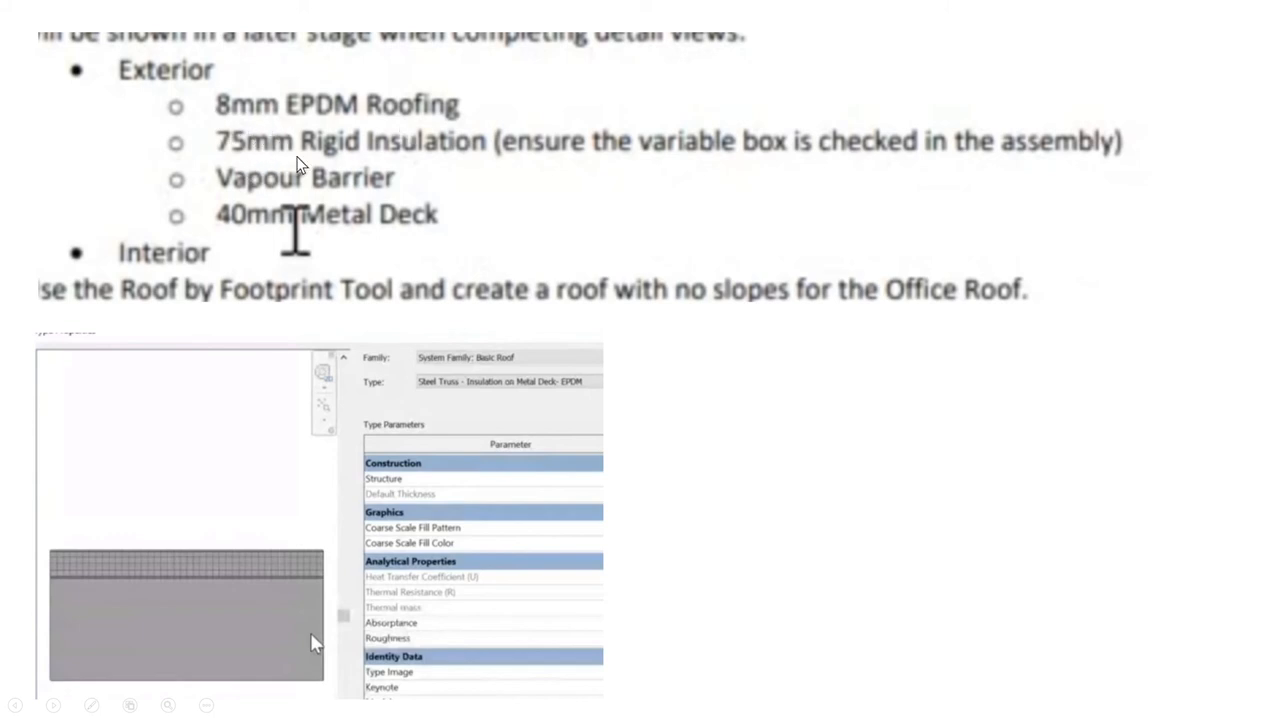
{"action": "mouse_move", "coordinate": [638, 189]}
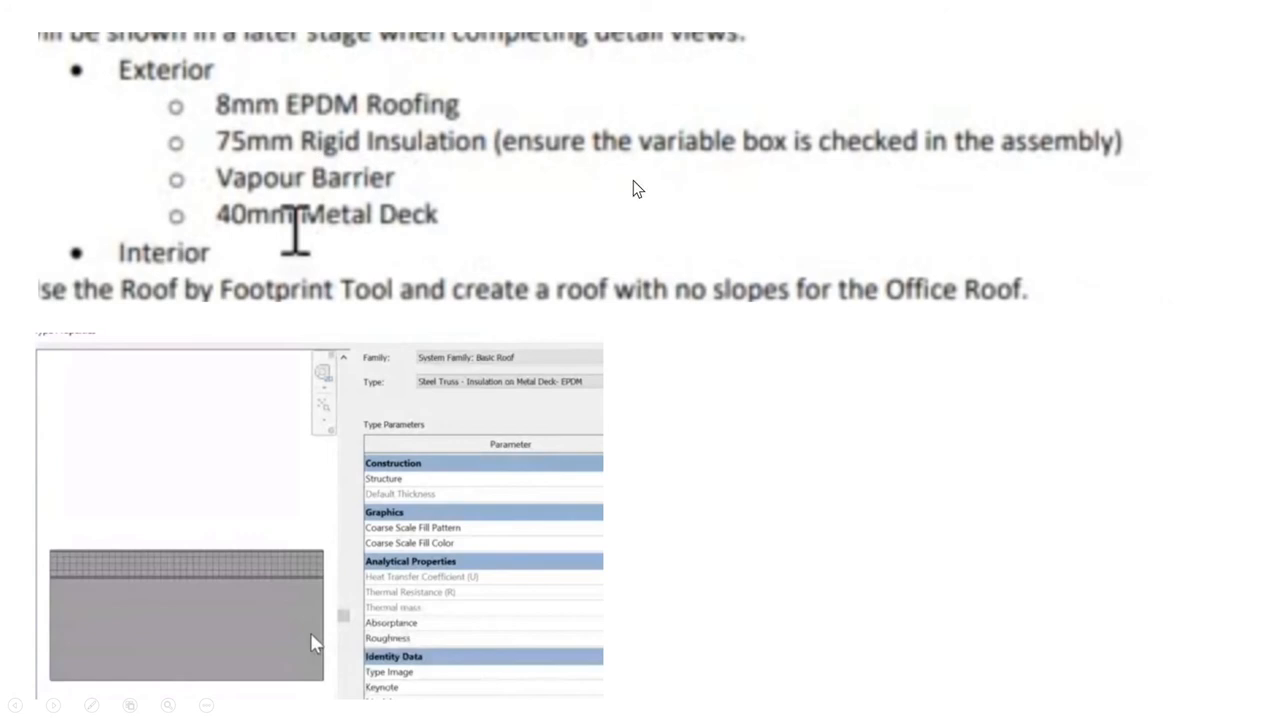
{"action": "mouse_move", "coordinate": [718, 145]}
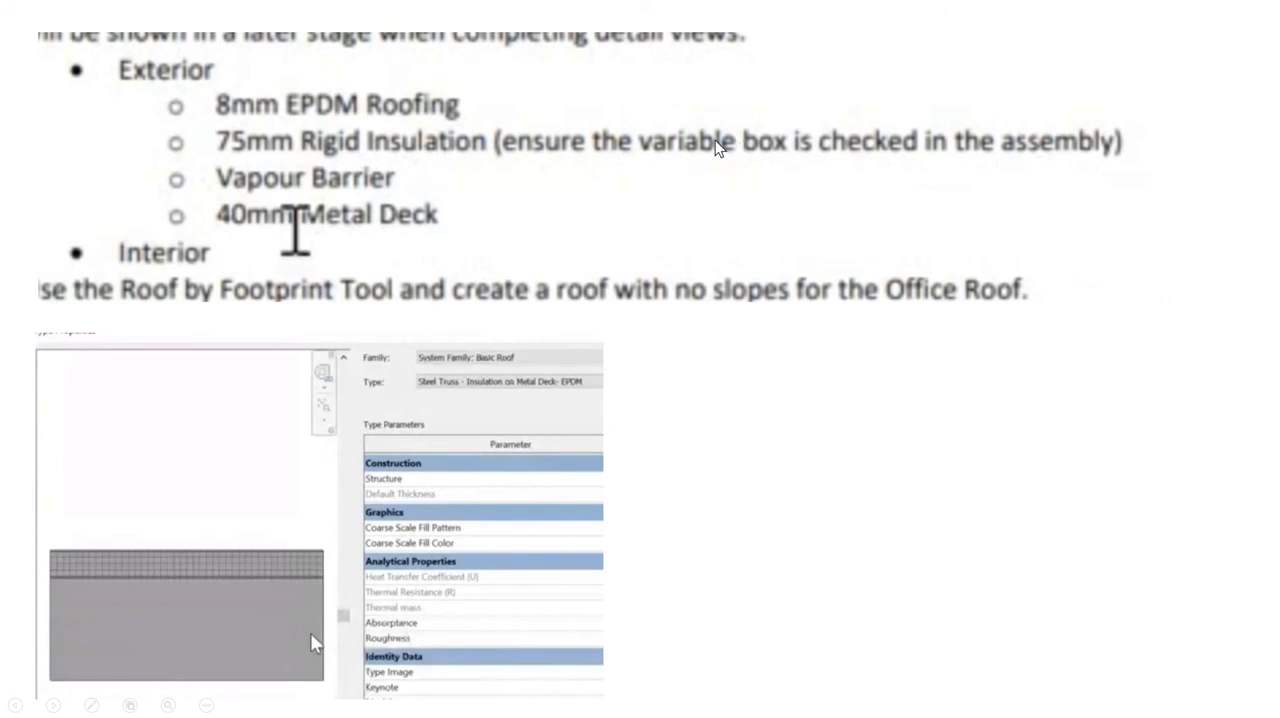
{"action": "mouse_move", "coordinate": [310, 237]}
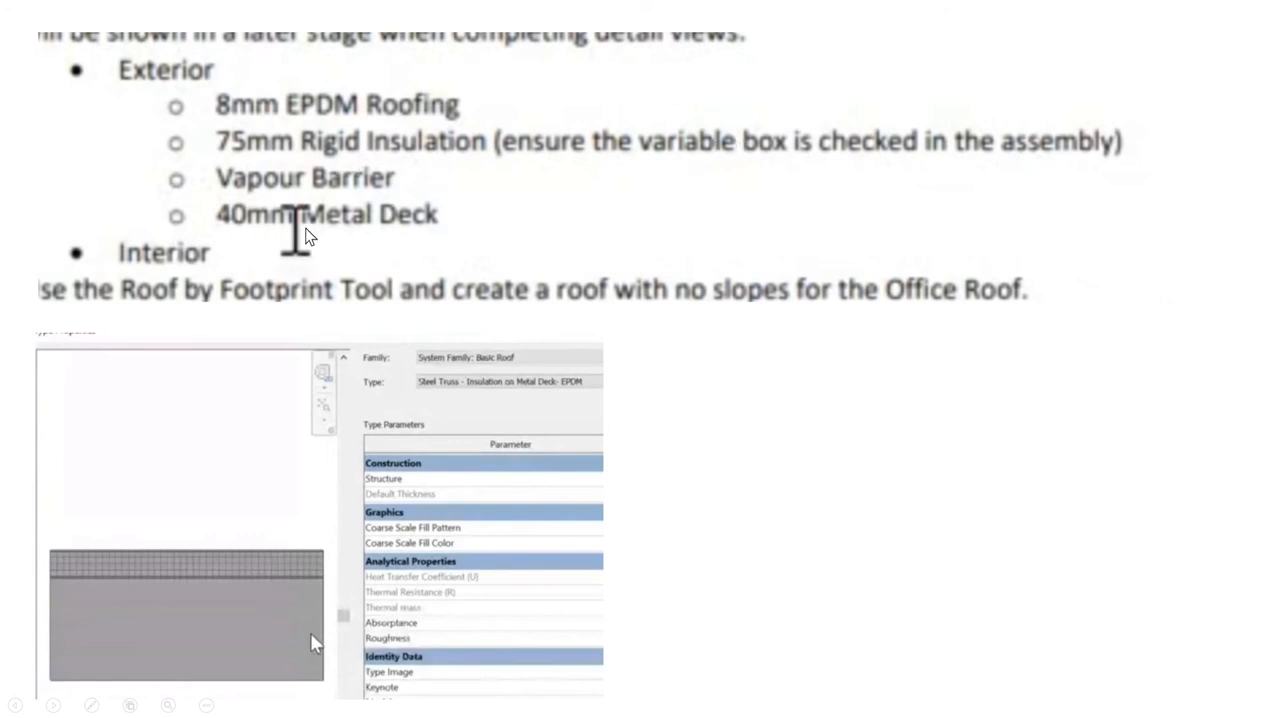
{"action": "mouse_move", "coordinate": [673, 352]}
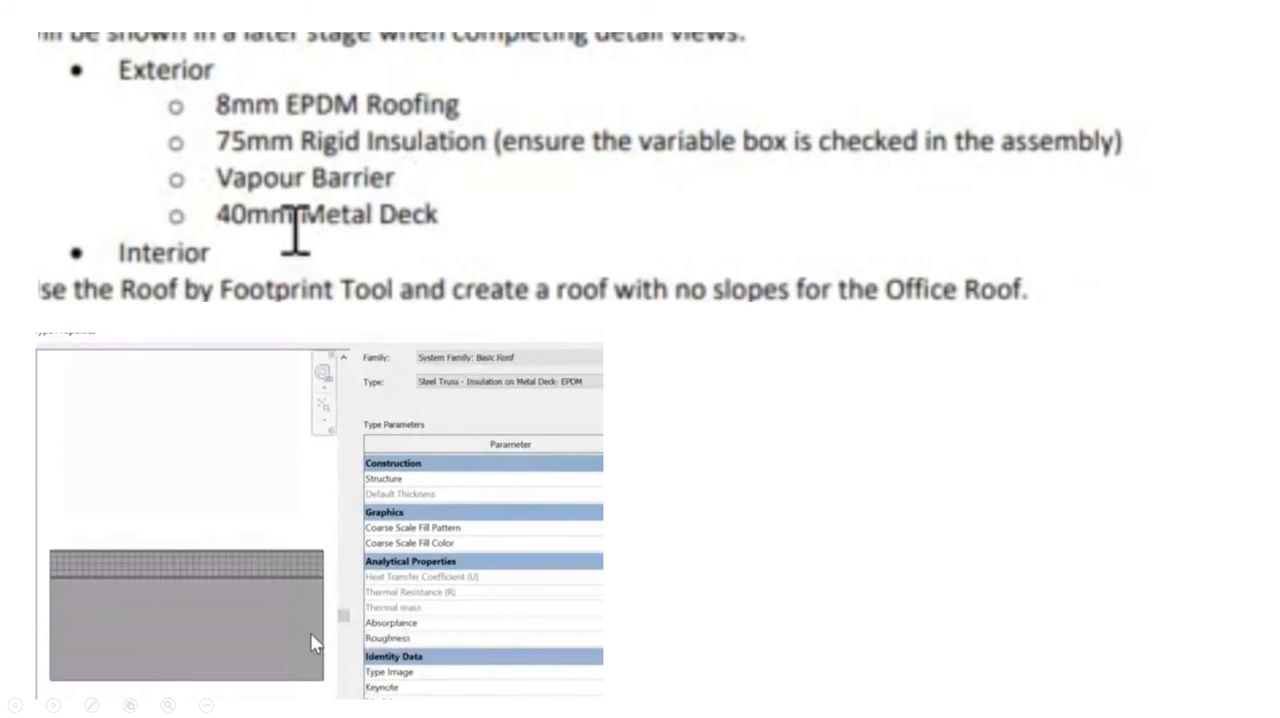
Switch from the PowerPoint slide show to the Revit 2020 project window
{"action": "key", "text": "alt+tab"}
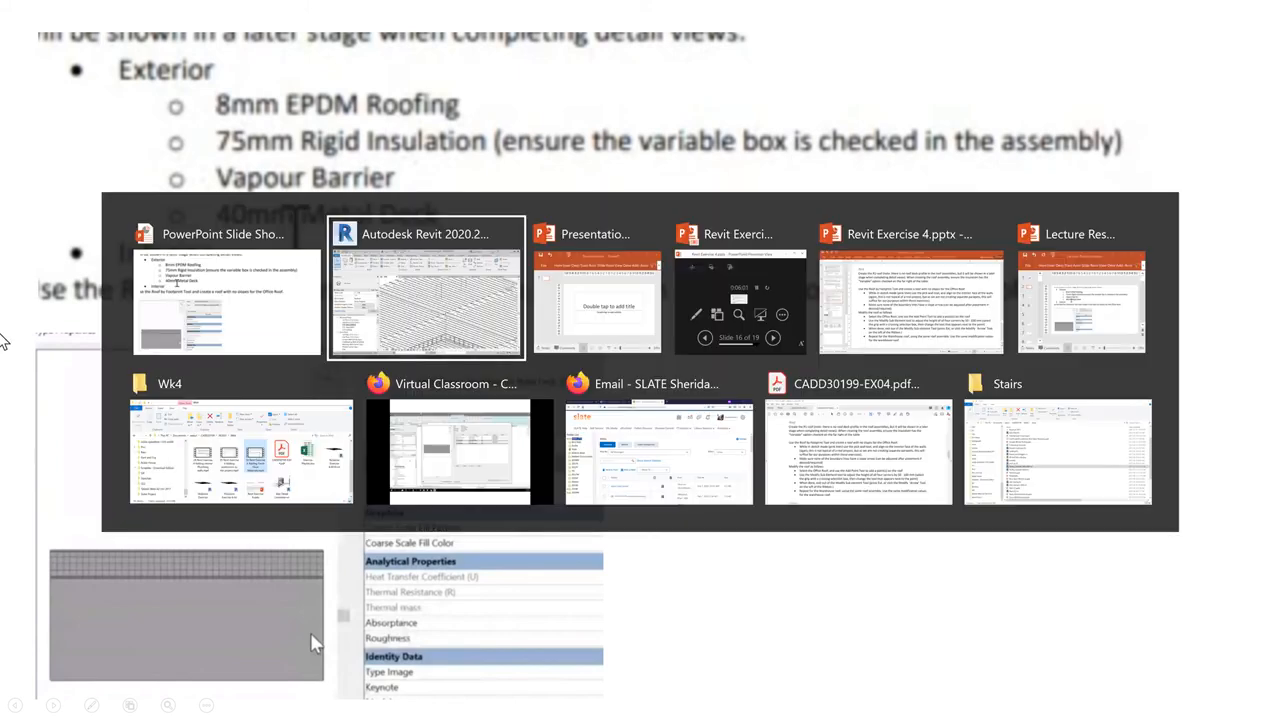
{"action": "left_click", "coordinate": [425, 290]}
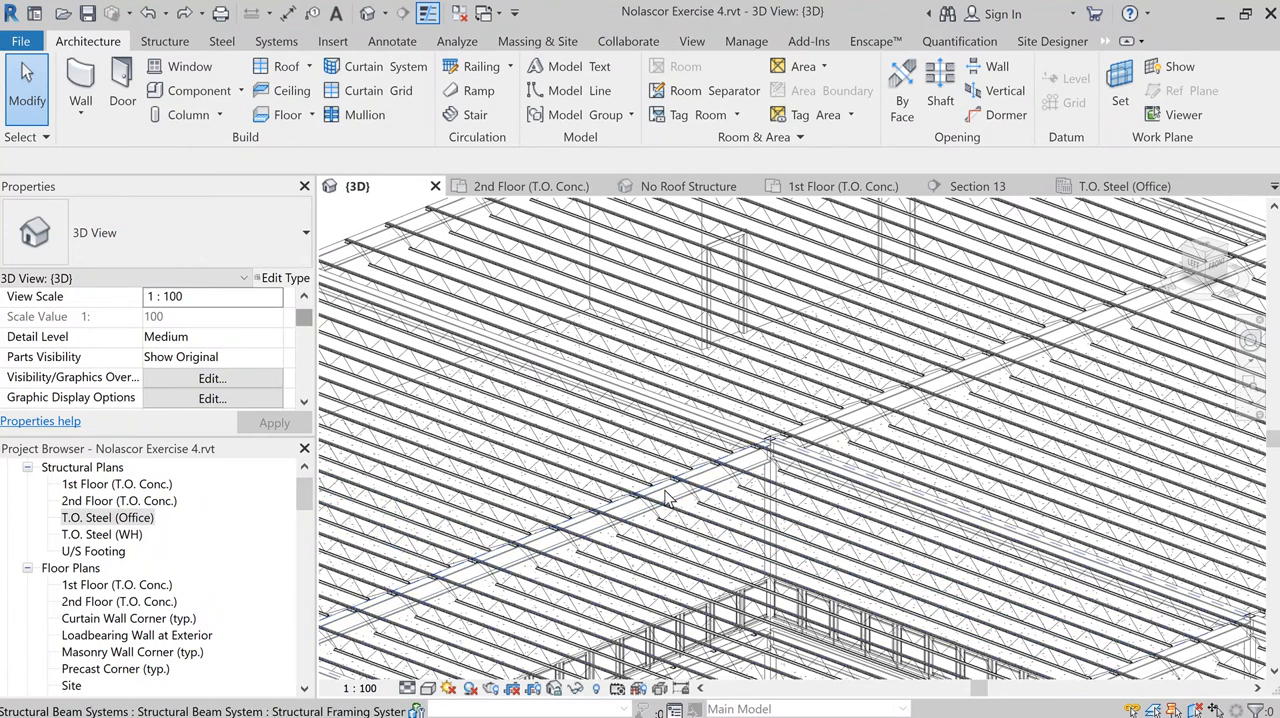
Select the W360X79 girder beneath the office roof joists and review its offset properties
{"action": "left_click", "coordinate": [670, 505]}
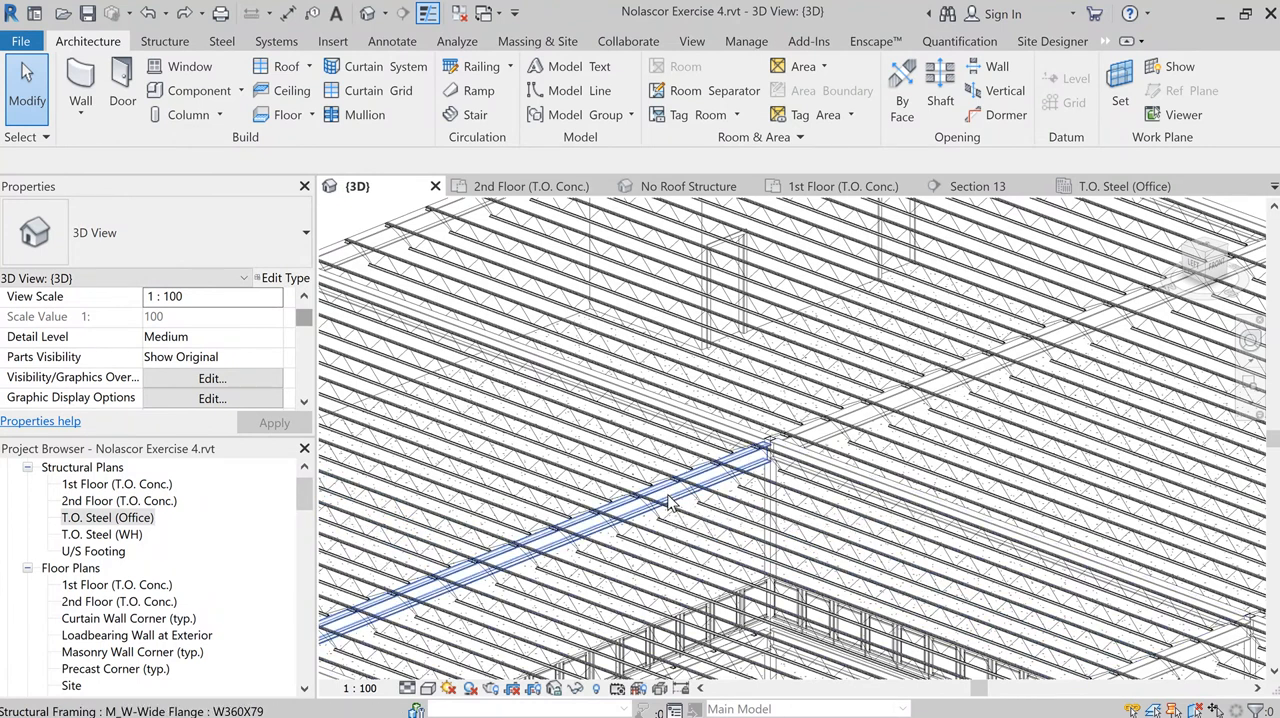
{"action": "left_click", "coordinate": [670, 505]}
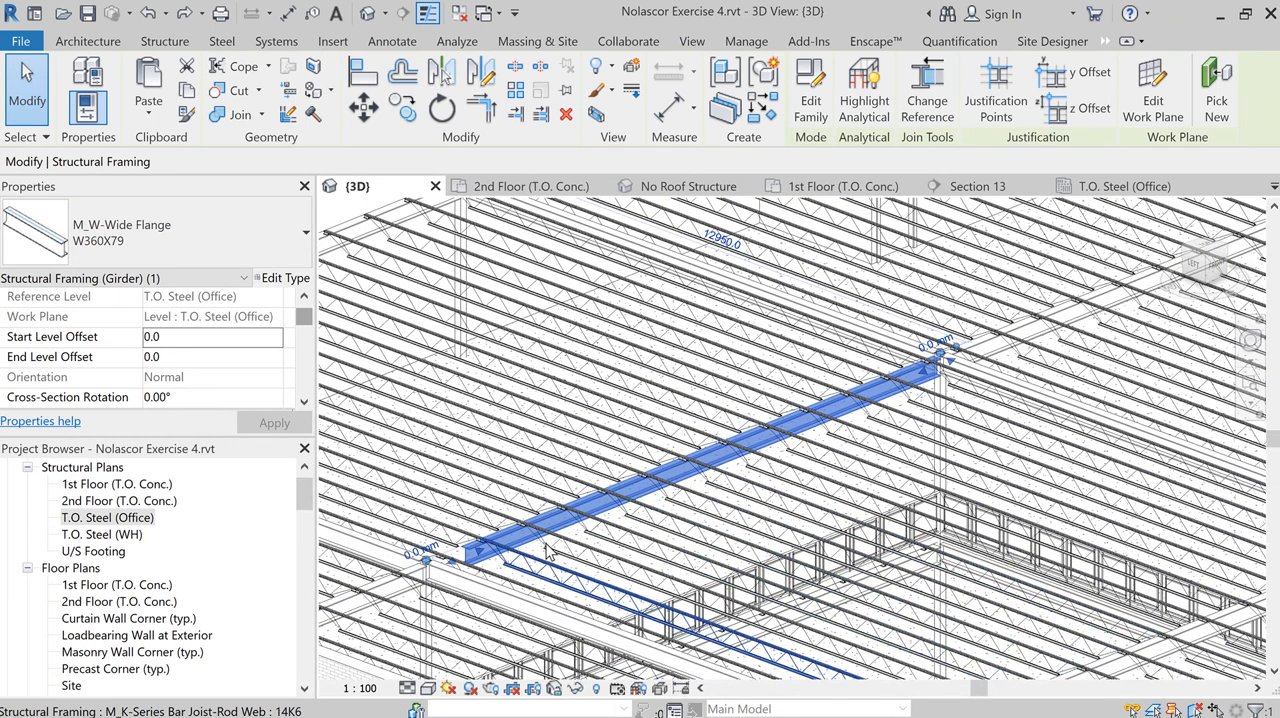
{"action": "mouse_move", "coordinate": [545, 530]}
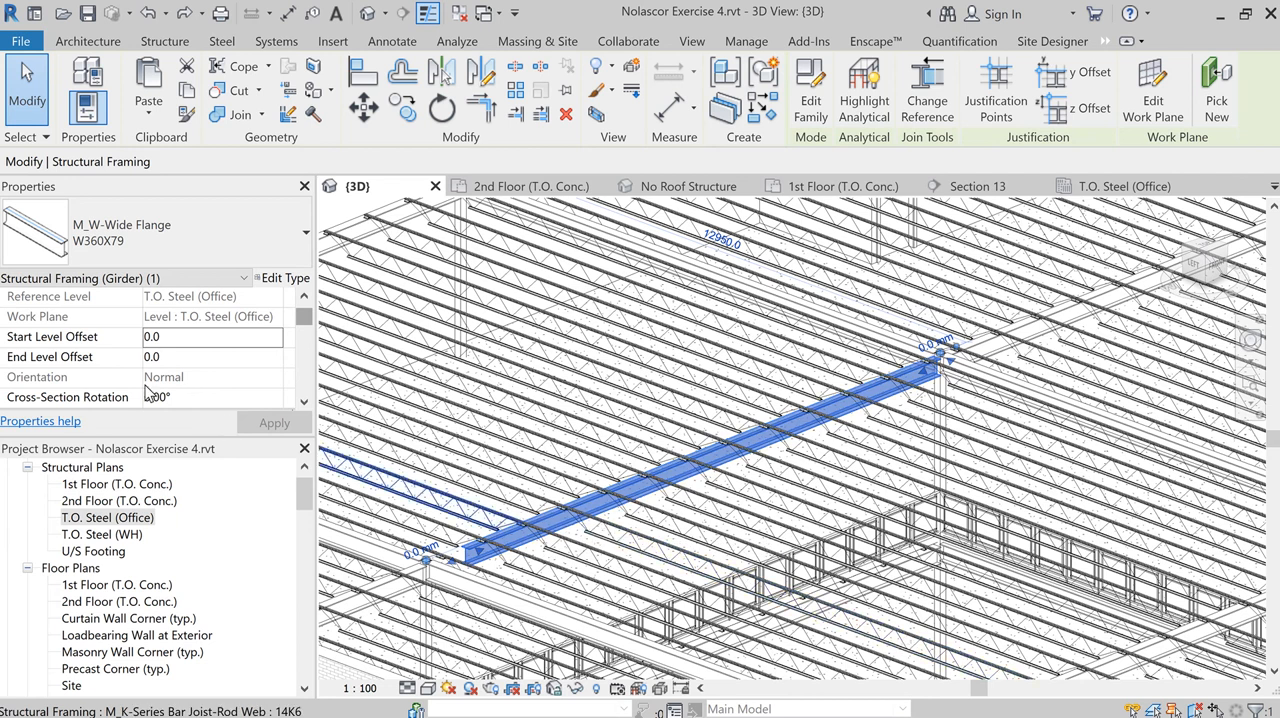
{"action": "scroll", "scroll_direction": "down", "scroll_amount": 3}
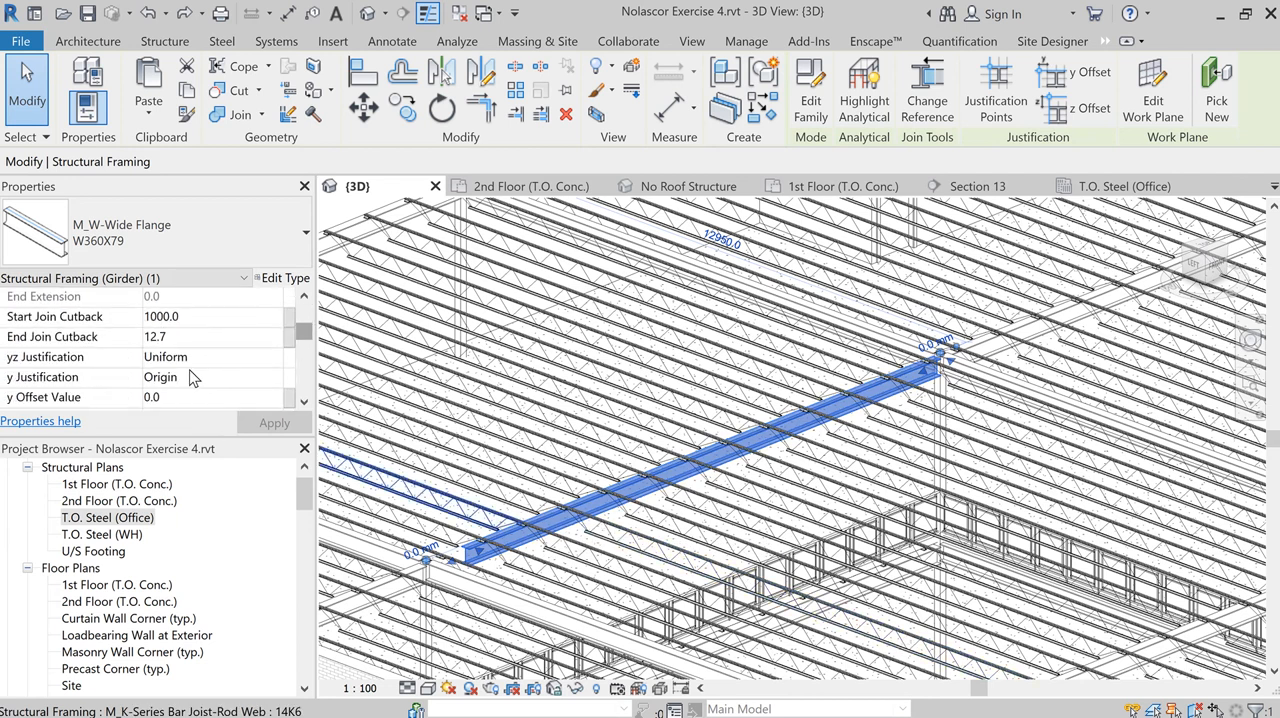
{"action": "scroll", "scroll_direction": "down", "scroll_amount": 3}
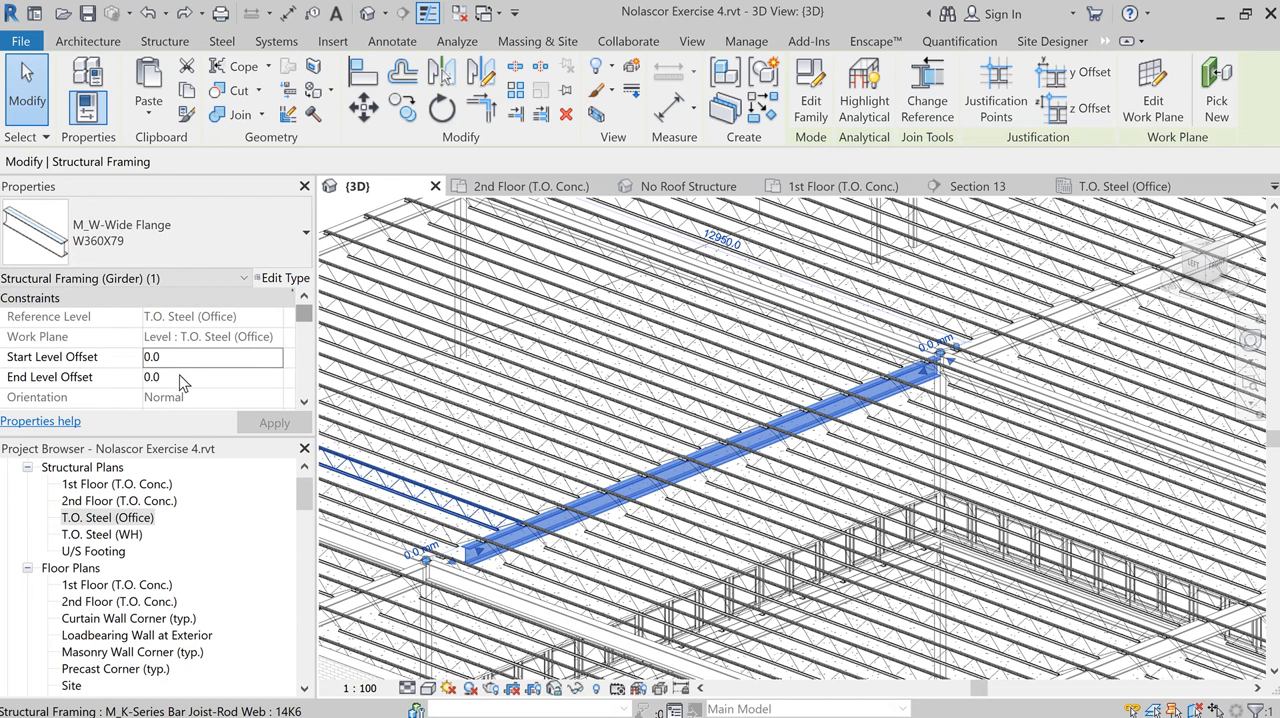
{"action": "mouse_move", "coordinate": [184, 387]}
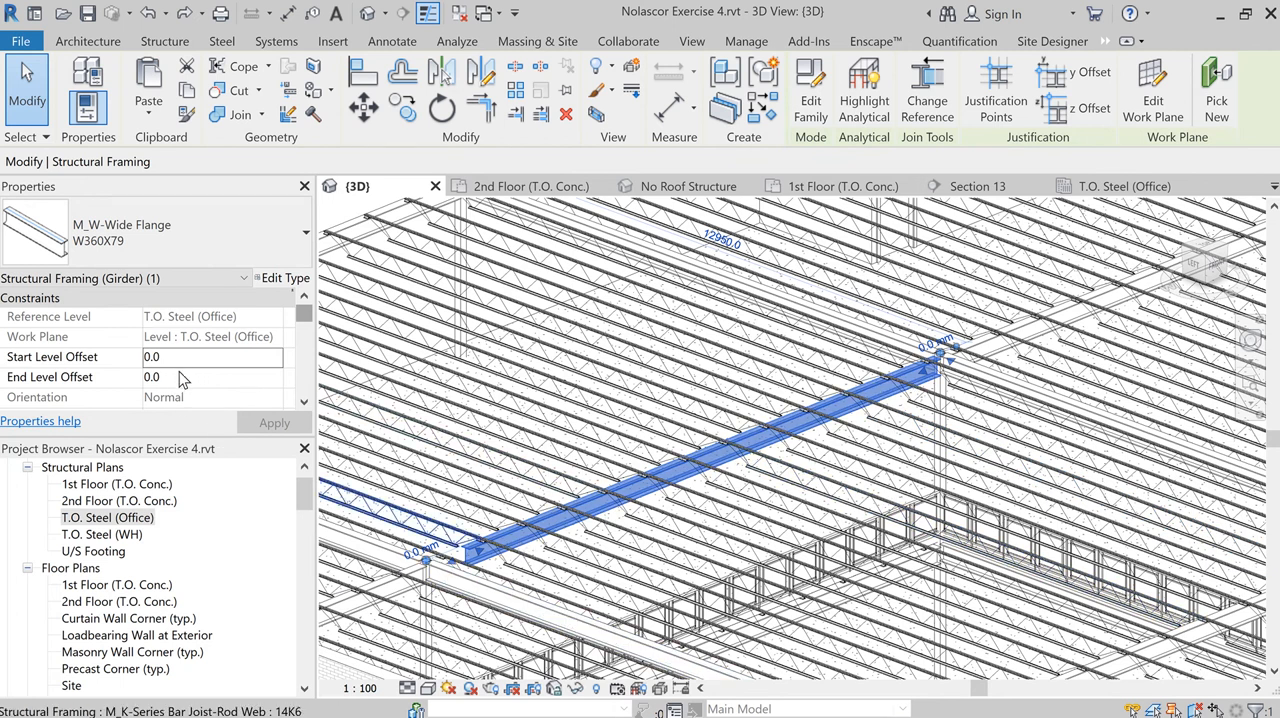
Set the girder's End Level Offset to 1000 and apply it, triggering the off-axis beam warning
{"action": "left_click", "coordinate": [152, 377]}
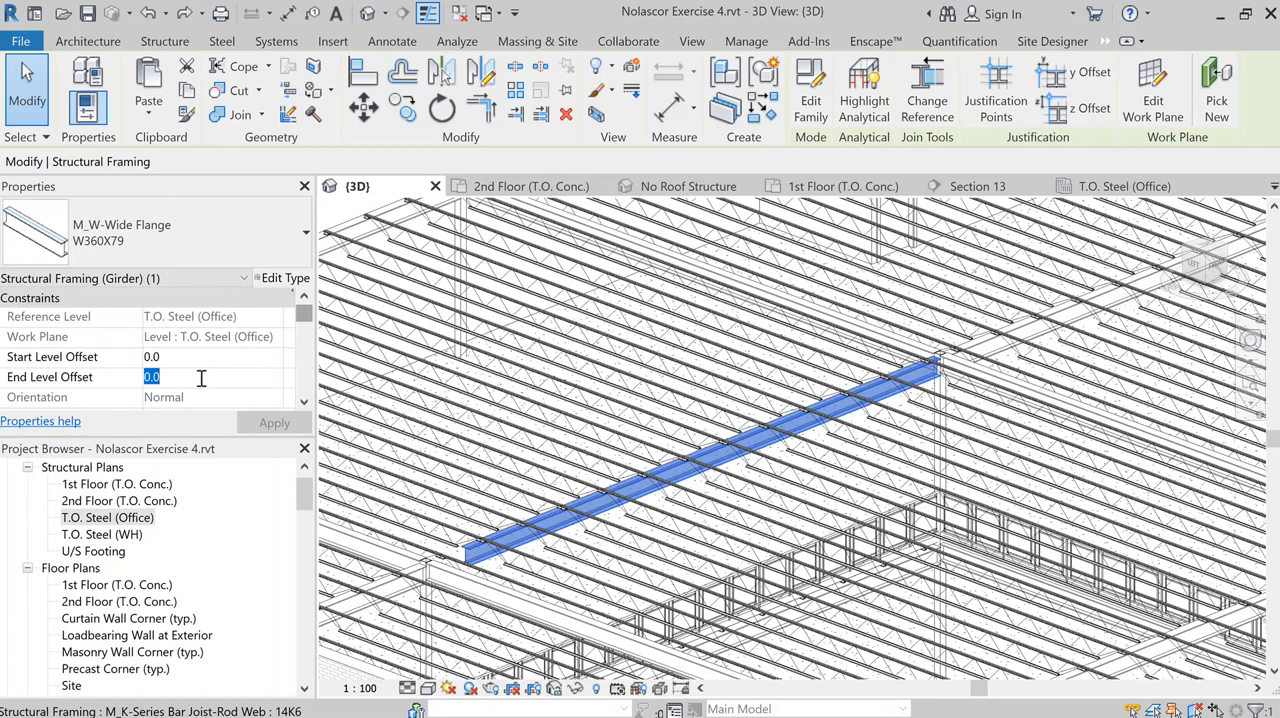
{"action": "type", "text": "1000"}
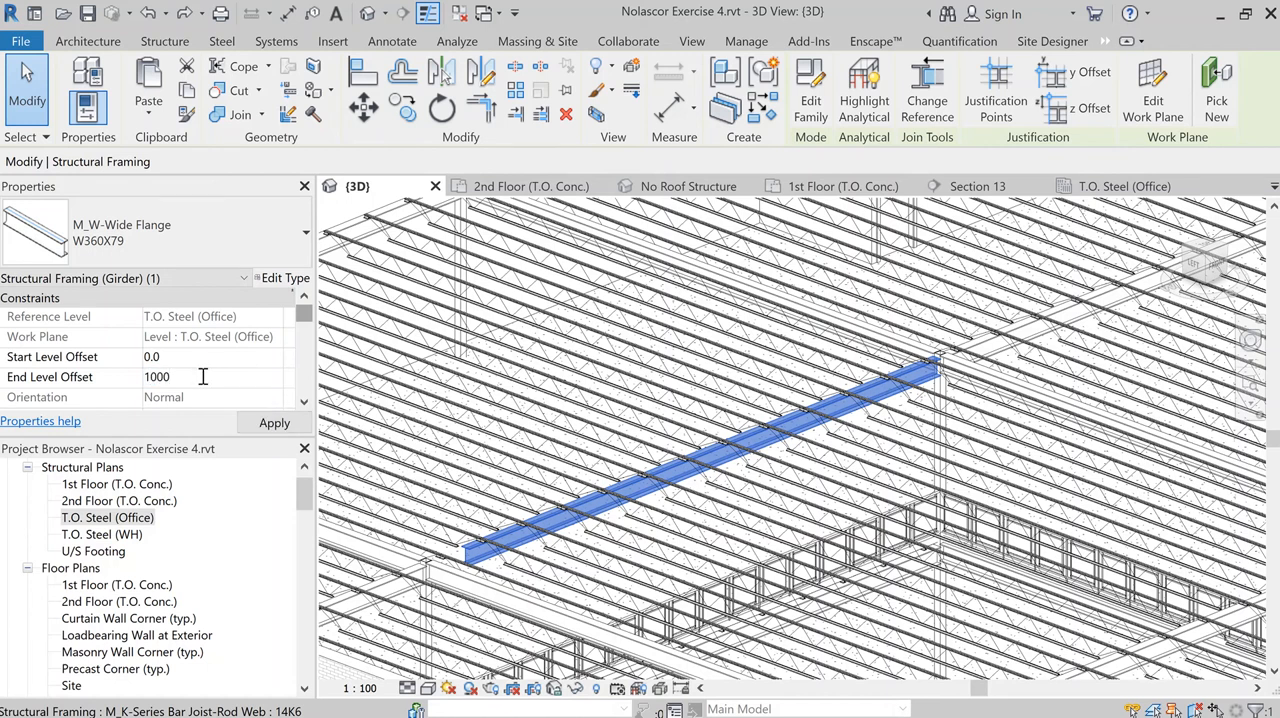
{"action": "left_click", "coordinate": [180, 377]}
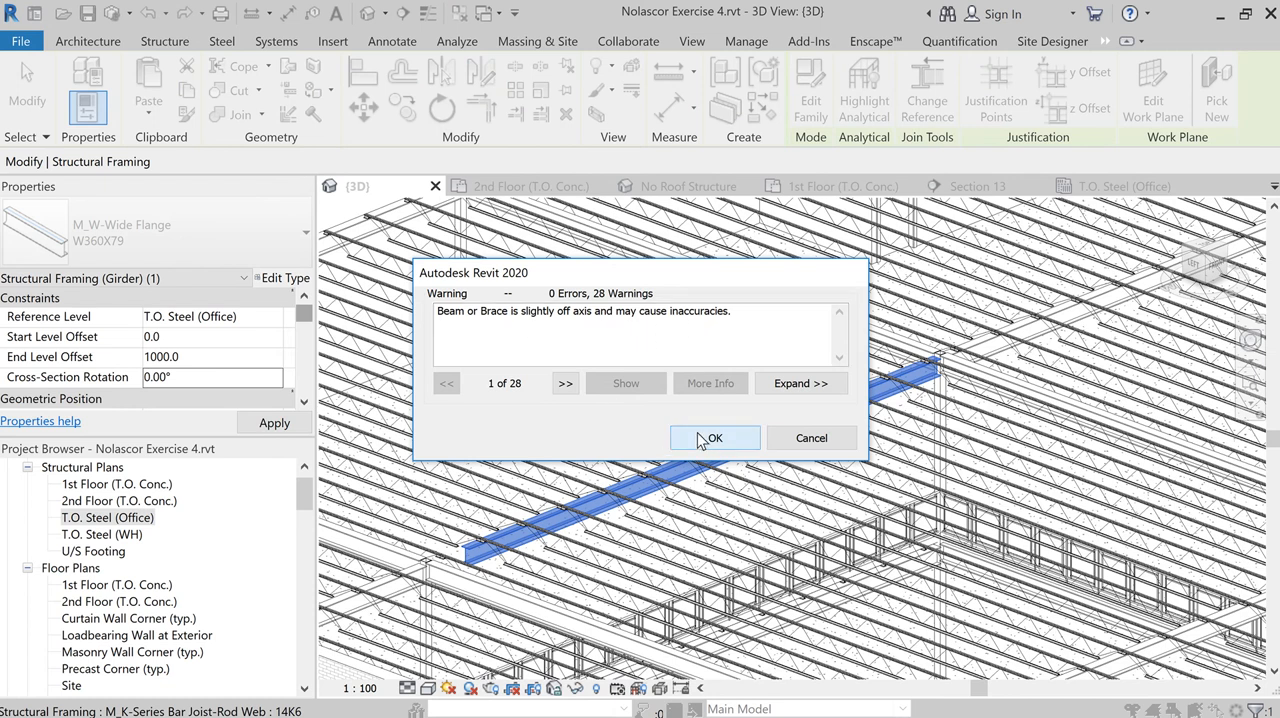
Accept the 28 off-axis beam warnings so the girder slopes up 1000 mm at its far end
{"action": "left_click", "coordinate": [714, 438]}
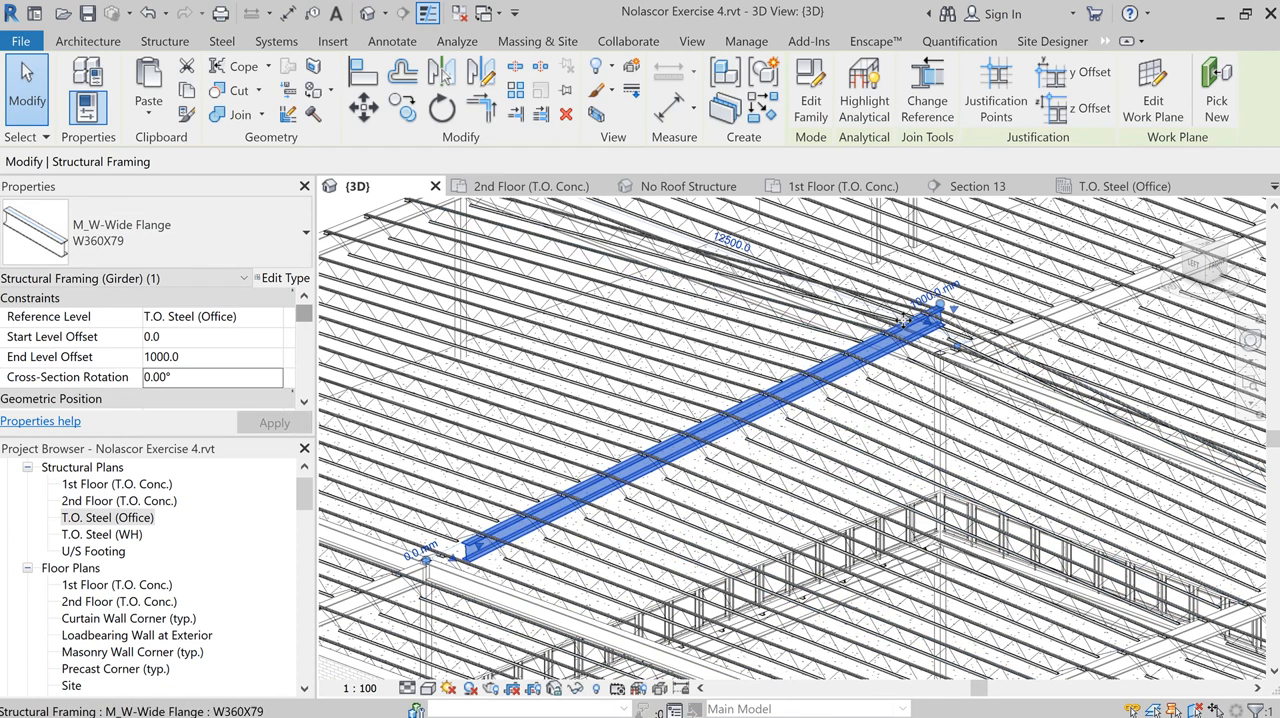
{"action": "mouse_move", "coordinate": [1030, 475]}
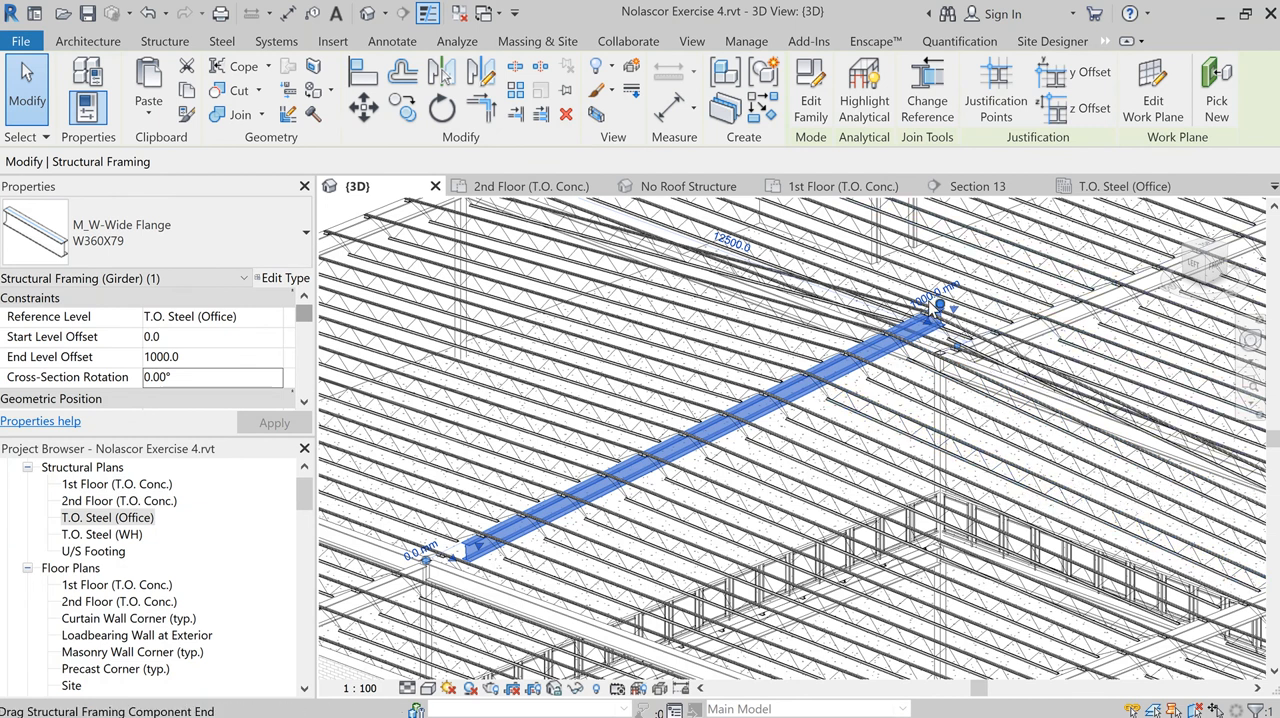
{"action": "mouse_move", "coordinate": [695, 392]}
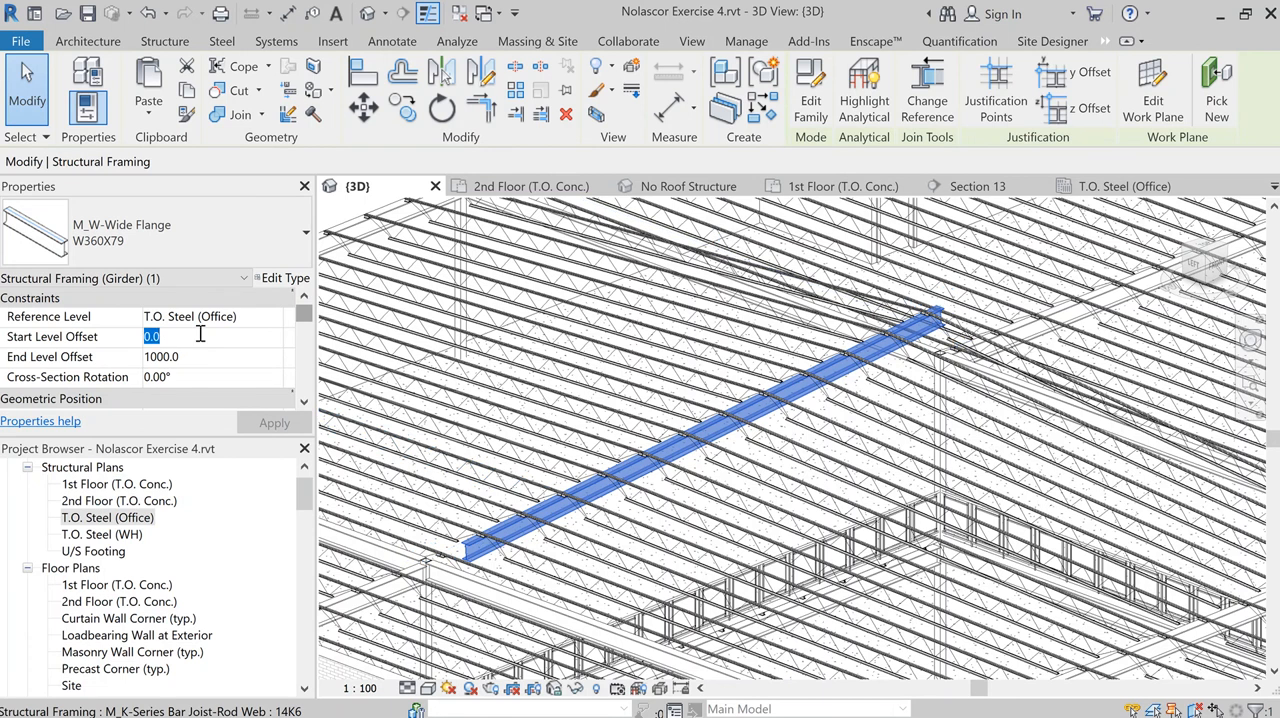
Try a Start Level Offset of 1000, then enter 0 so only the end stays raised
{"action": "type", "text": "1"}
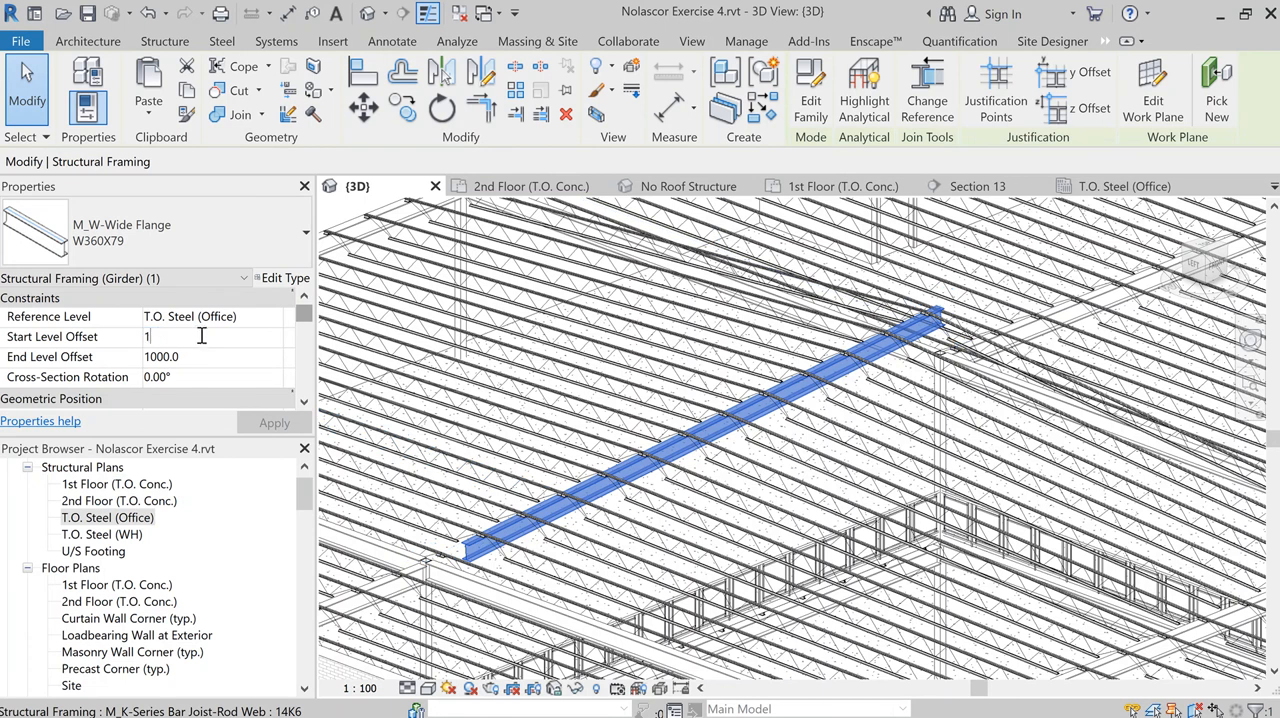
{"action": "type", "text": "000."}
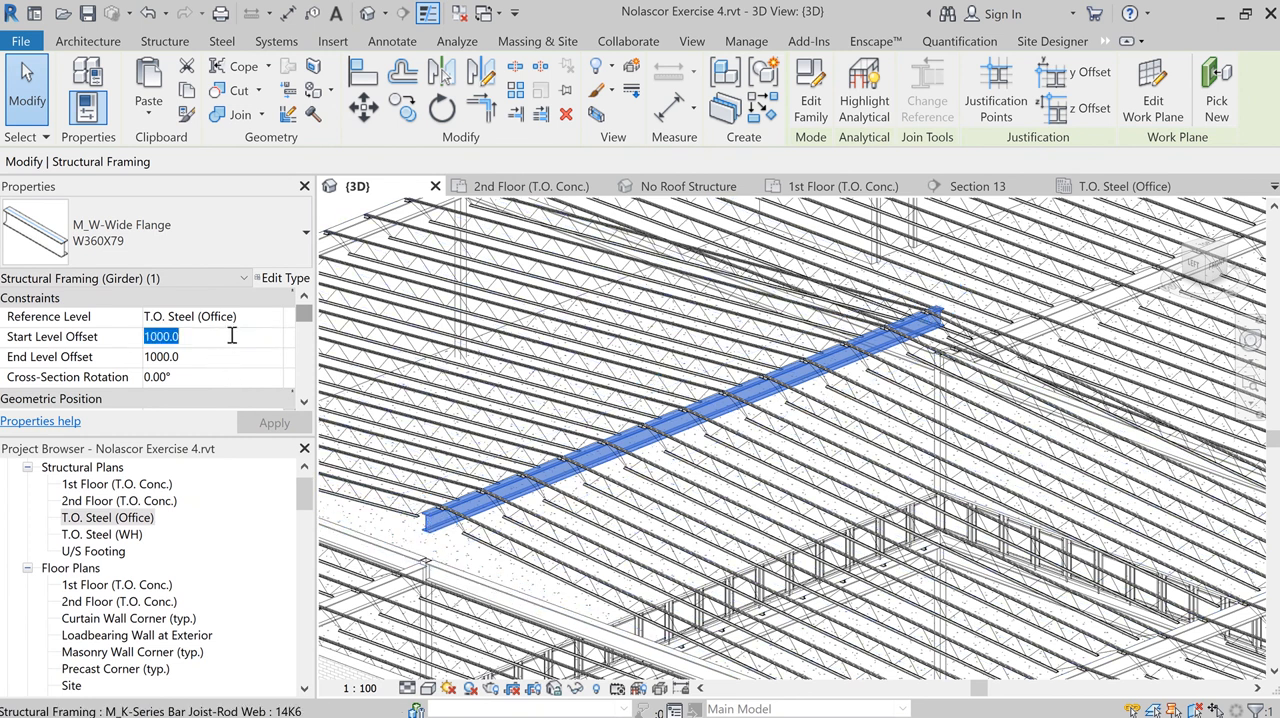
{"action": "type", "text": "0"}
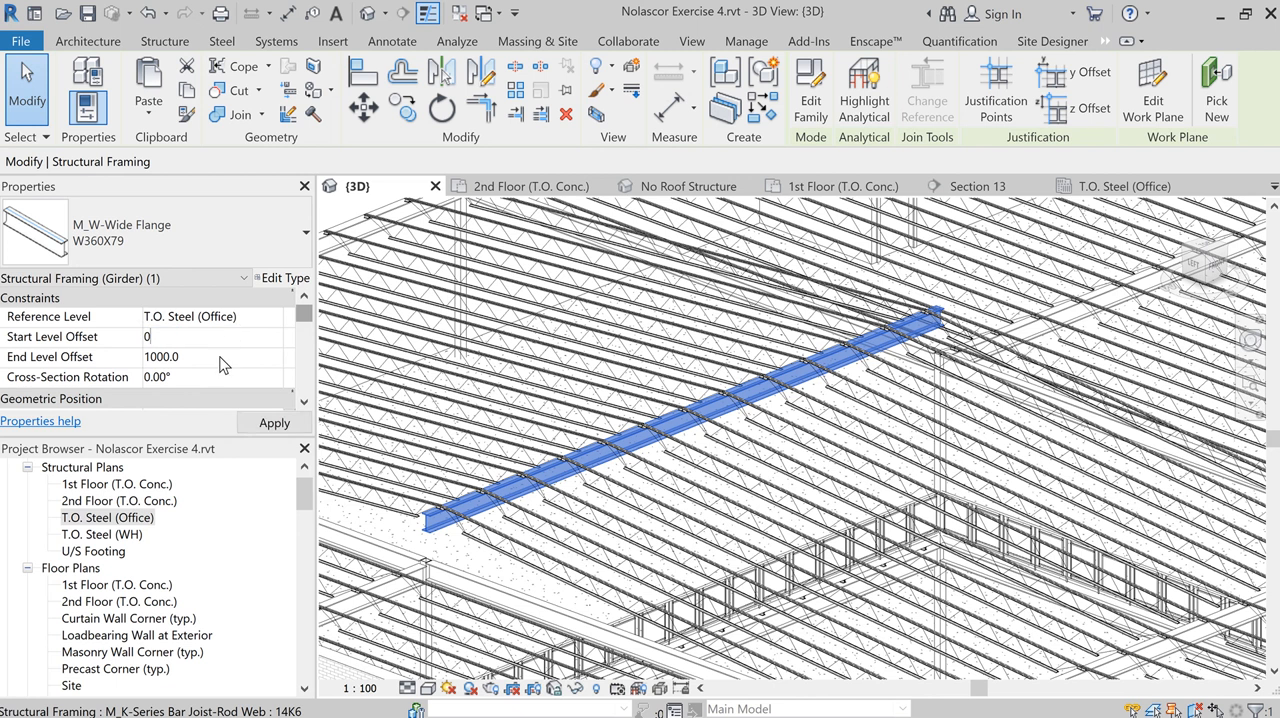